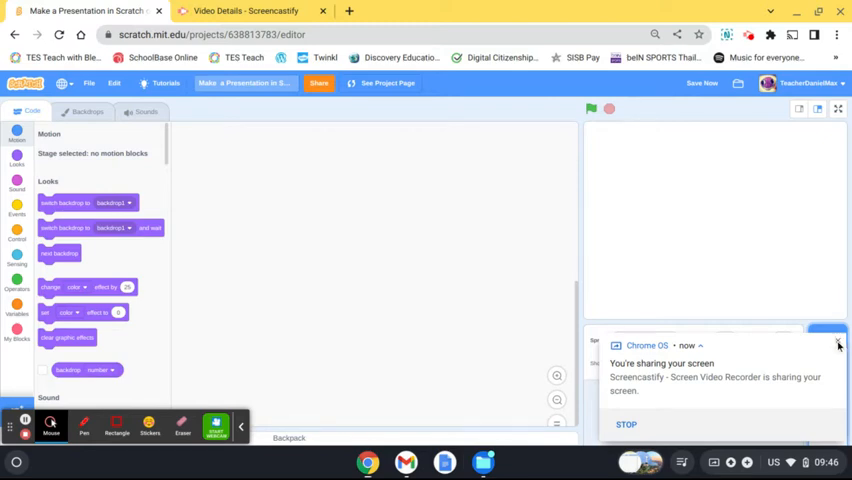
Add the Abby sprite from the sprite library onto the stage.
click(836, 344)
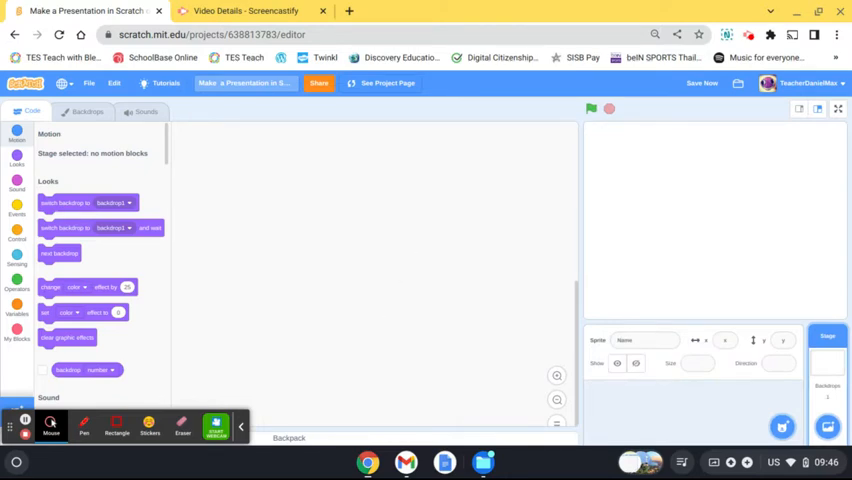
click(784, 424)
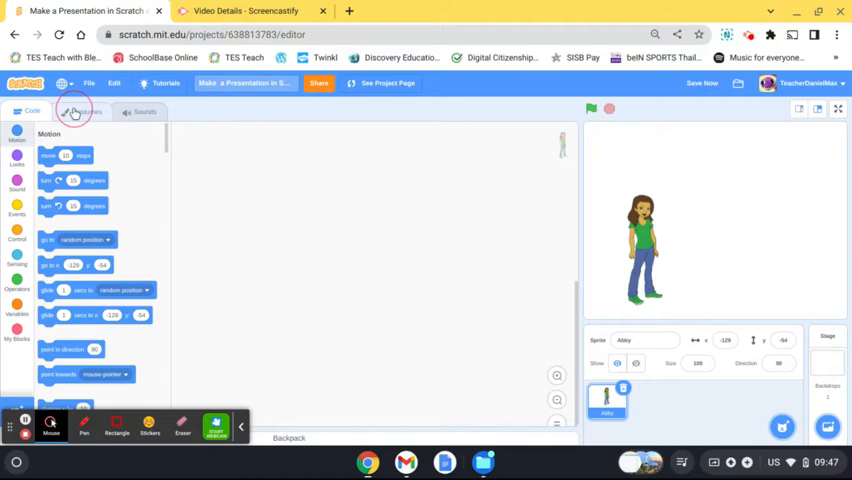
Choose another Abby costume pose and drag her to the stage's right edge.
click(76, 116)
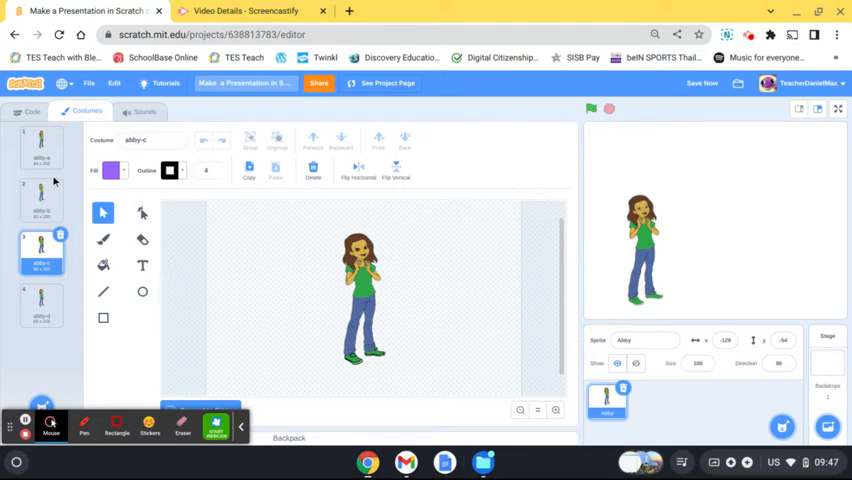
click(40, 316)
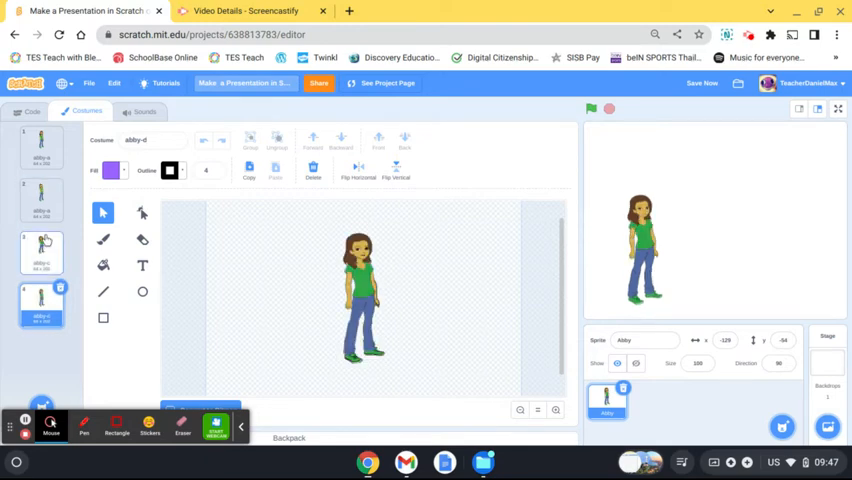
click(40, 200)
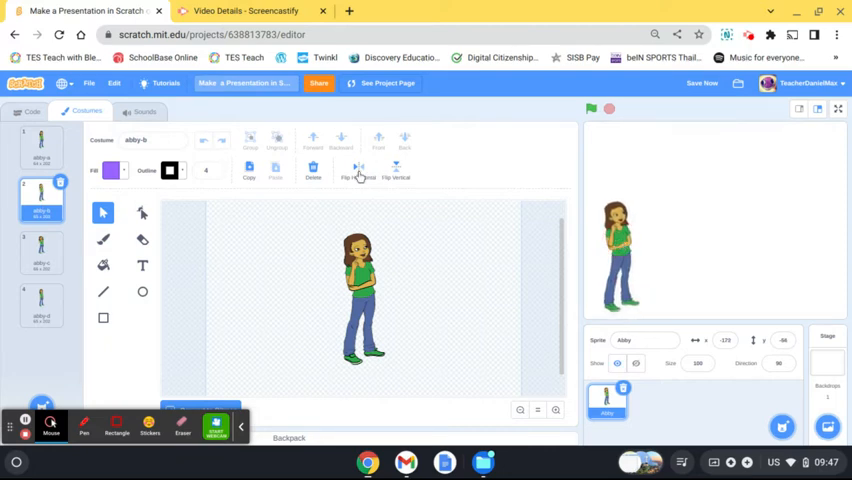
click(356, 168)
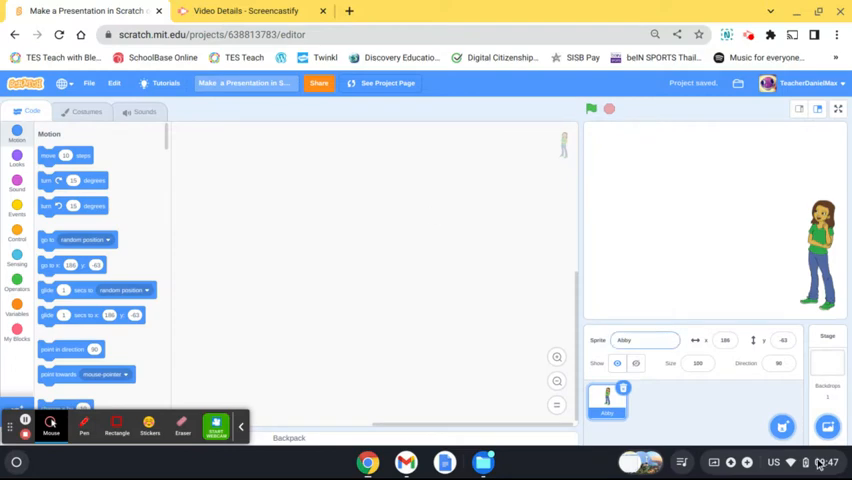
Upload the Brazil, Egypt, USA, Japan and India jpegs as stage backdrops.
click(828, 424)
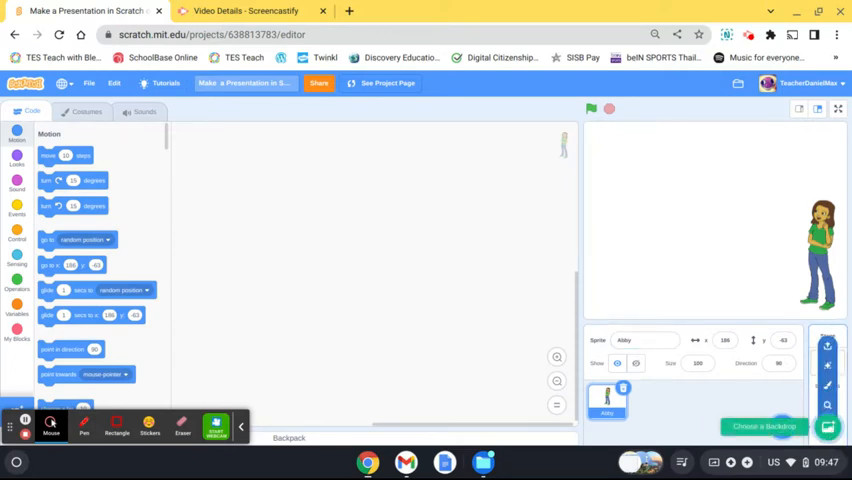
click(828, 348)
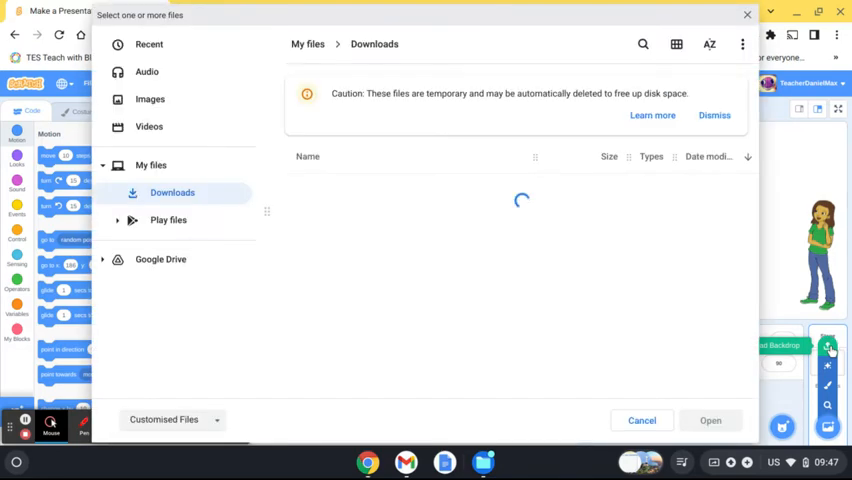
click(344, 188)
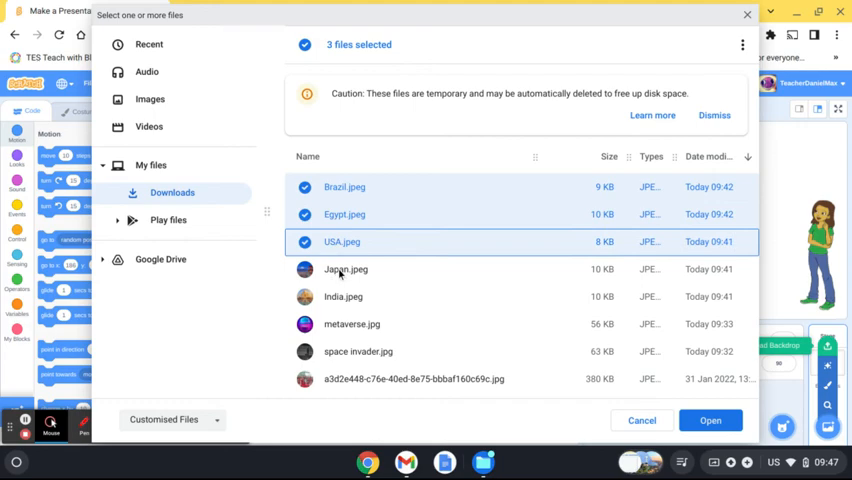
click(344, 296)
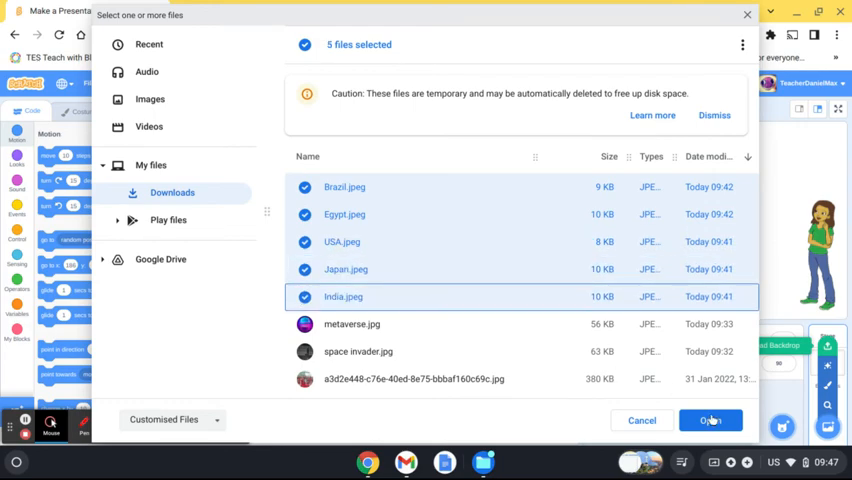
click(710, 420)
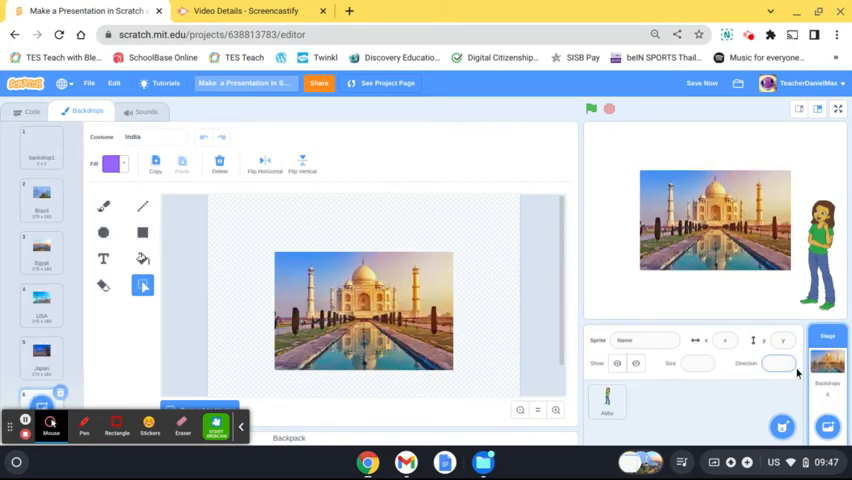
mouse_move(828, 348)
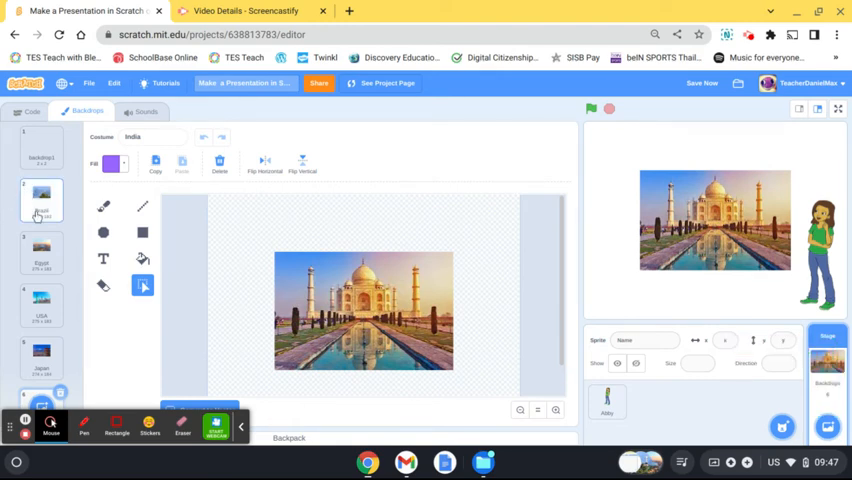
Delete the blank backdrop1, then view the Egypt and USA backdrops.
click(40, 148)
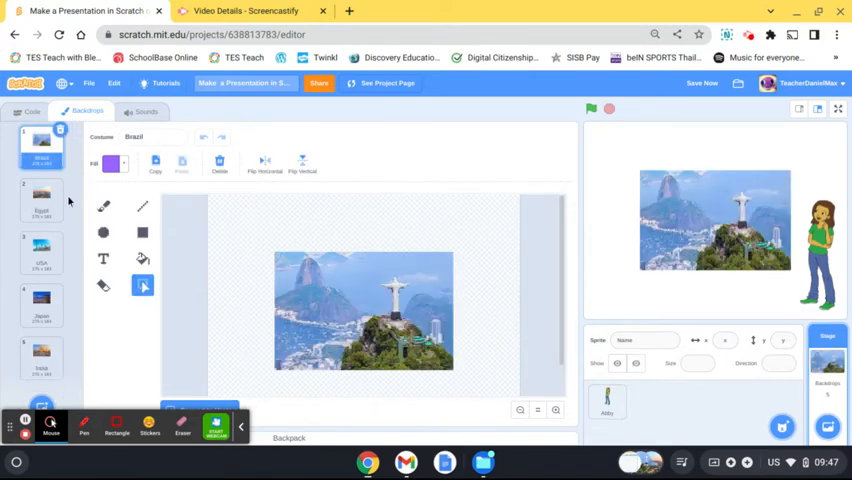
mouse_move(56, 204)
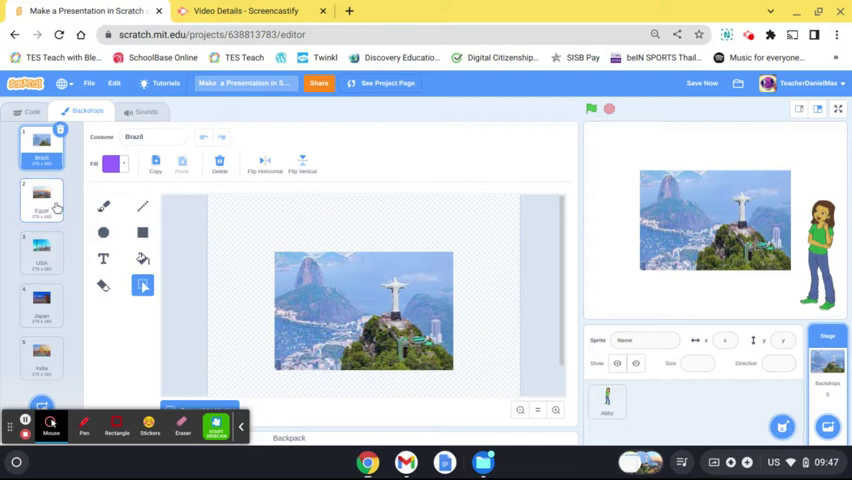
click(38, 196)
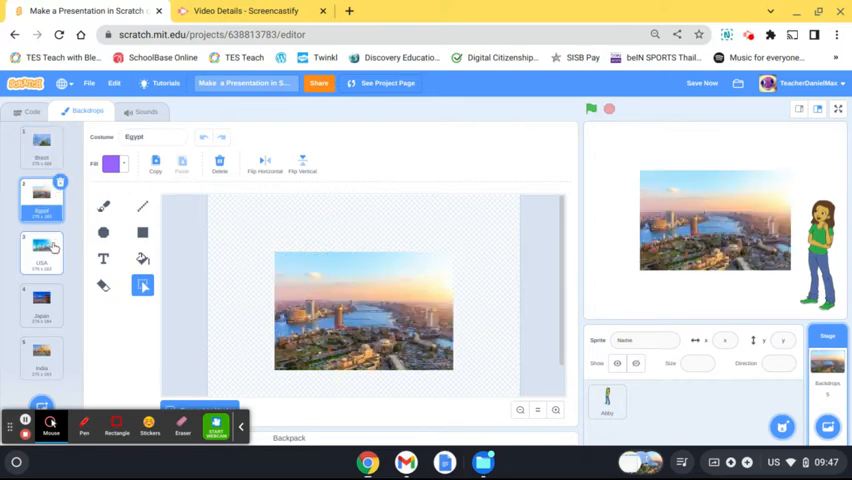
click(40, 250)
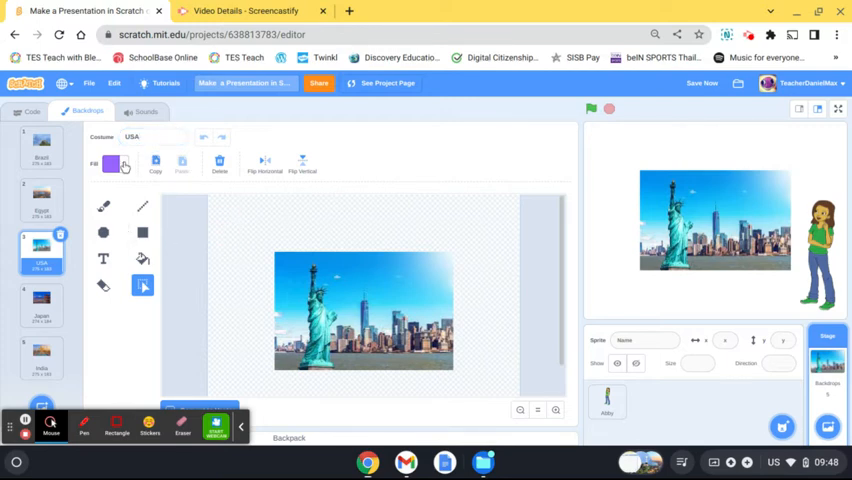
Fill the canvas around the Egypt photo with orange.
click(116, 164)
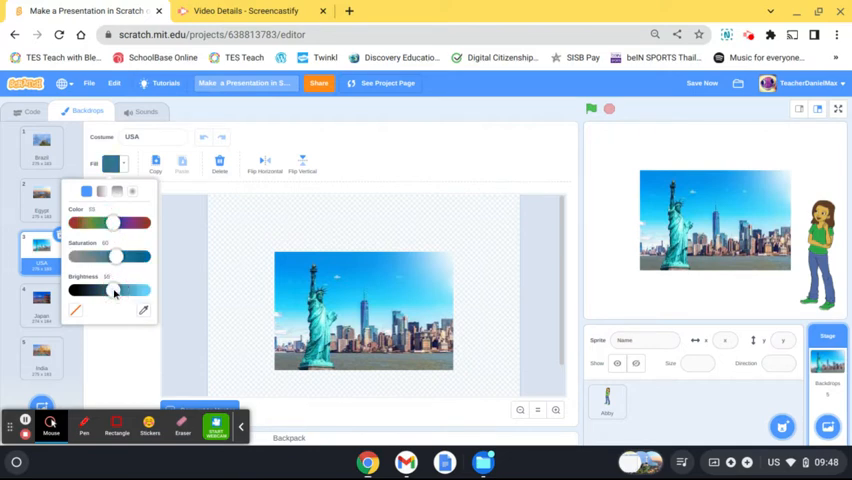
mouse_move(132, 304)
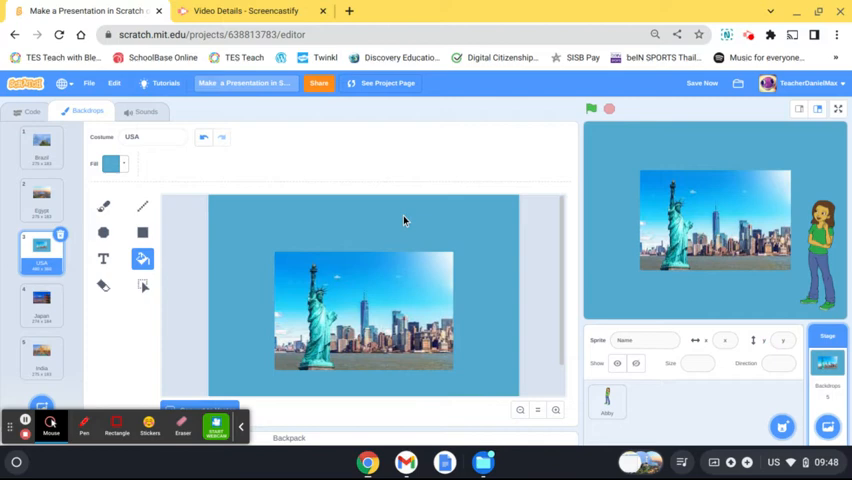
mouse_move(52, 198)
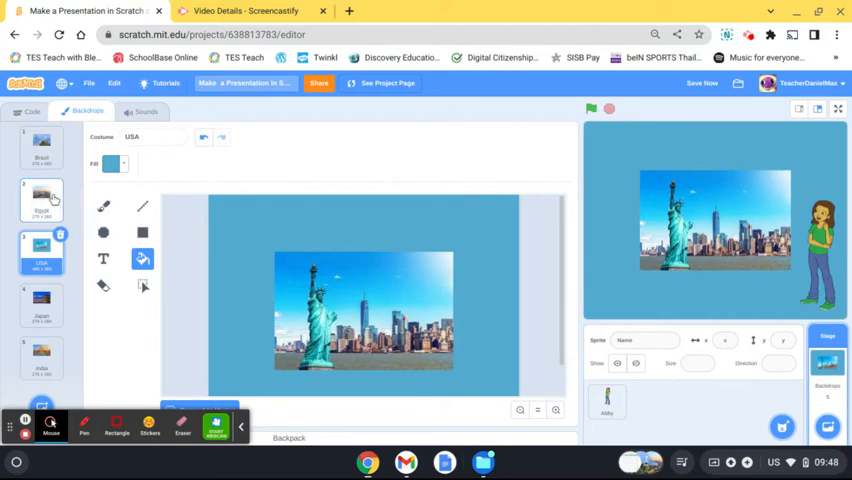
click(40, 196)
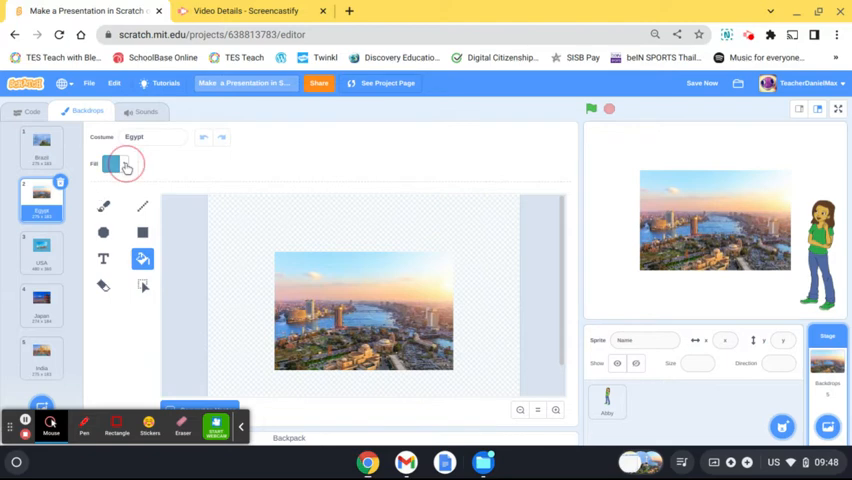
click(118, 164)
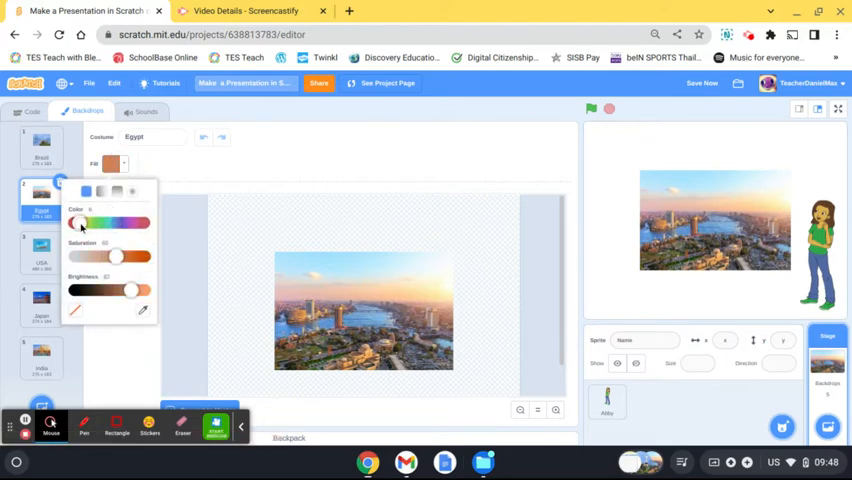
mouse_move(130, 290)
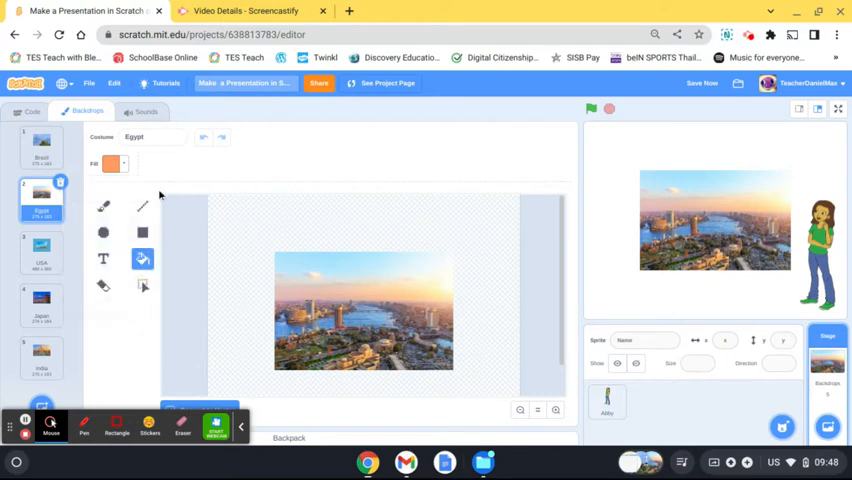
click(244, 242)
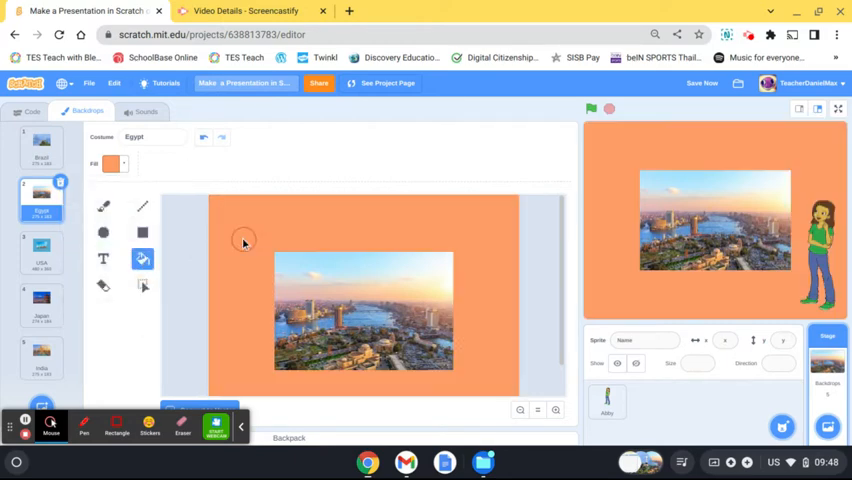
Fill Brazil's background with blue and pick a pink fill for India's backdrop.
click(40, 250)
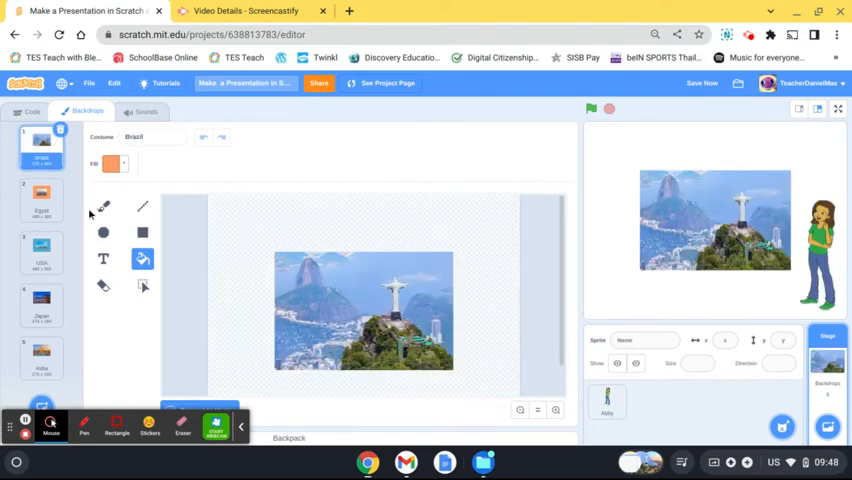
click(112, 164)
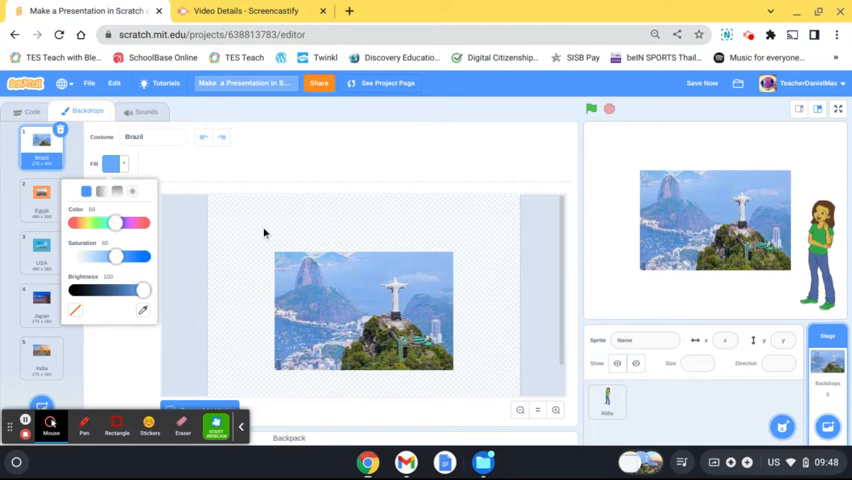
click(40, 304)
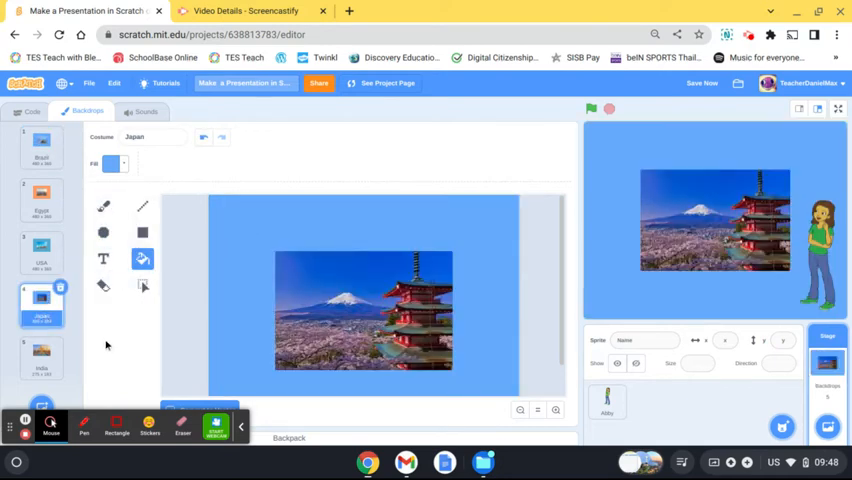
click(42, 356)
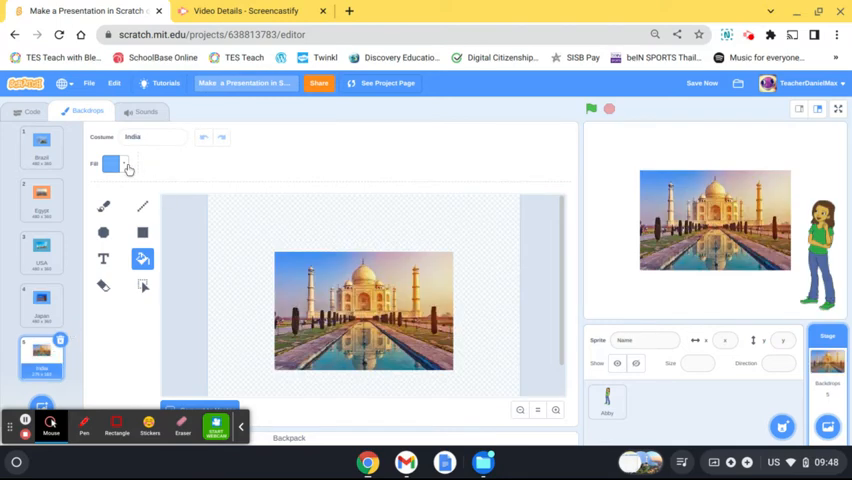
click(112, 164)
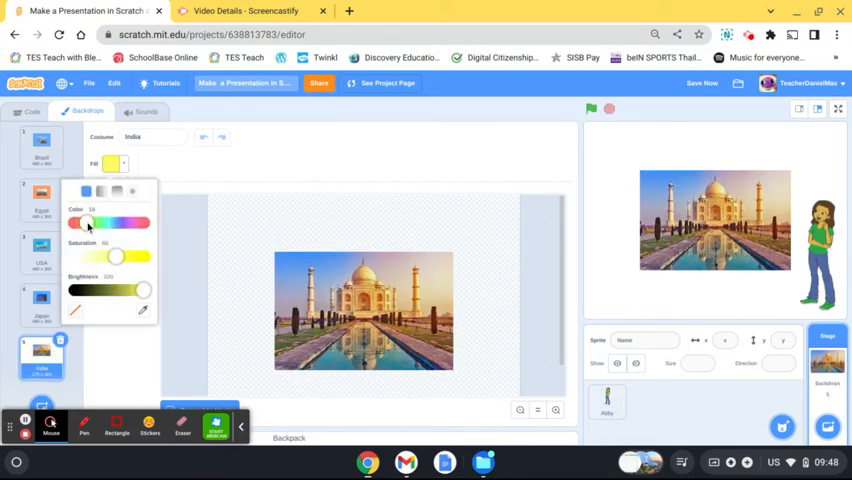
drag(98, 222, 78, 222)
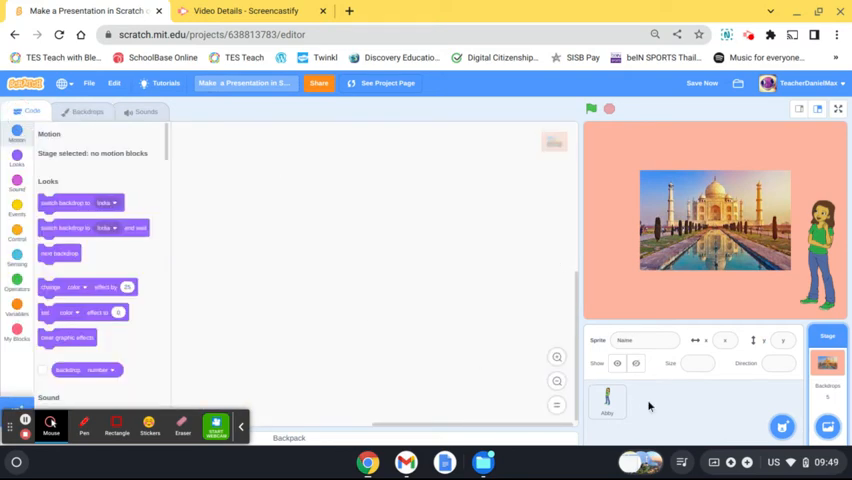
Search the sprite library for 'button' and add Button2 to the stage.
click(608, 406)
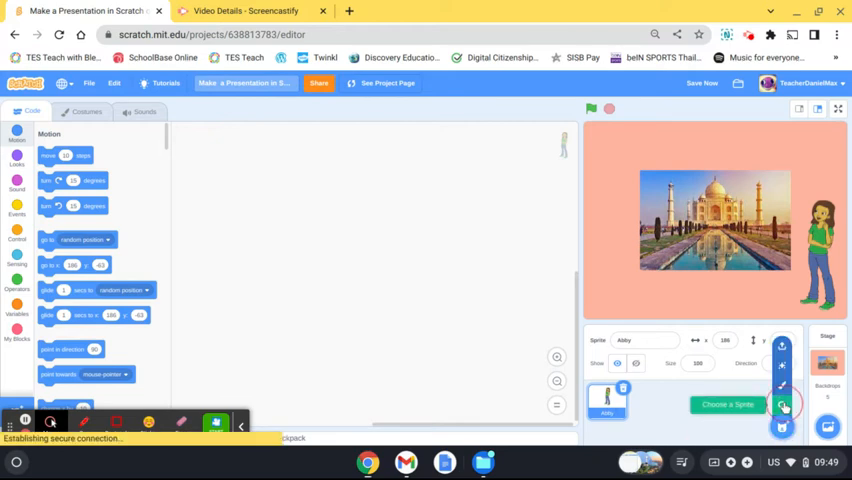
click(776, 400)
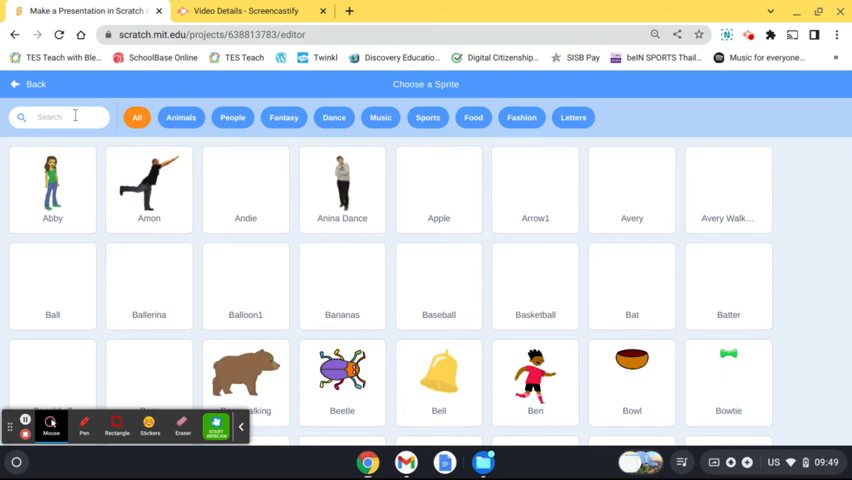
text(button)
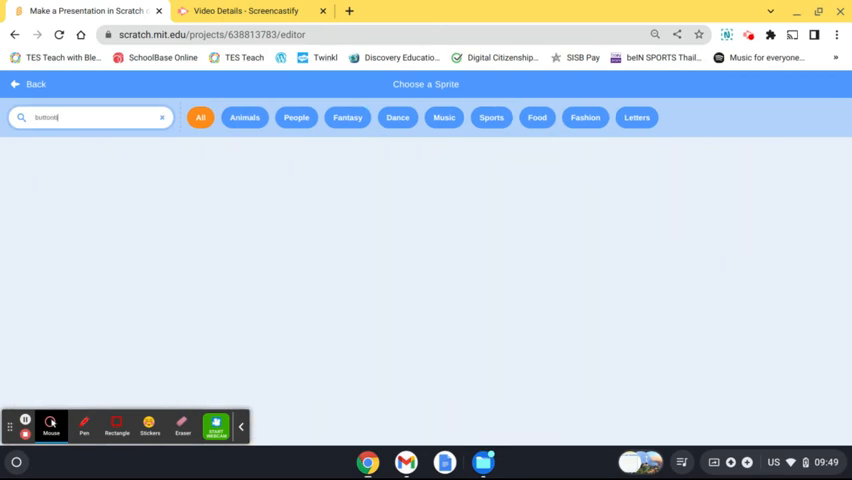
text(button)
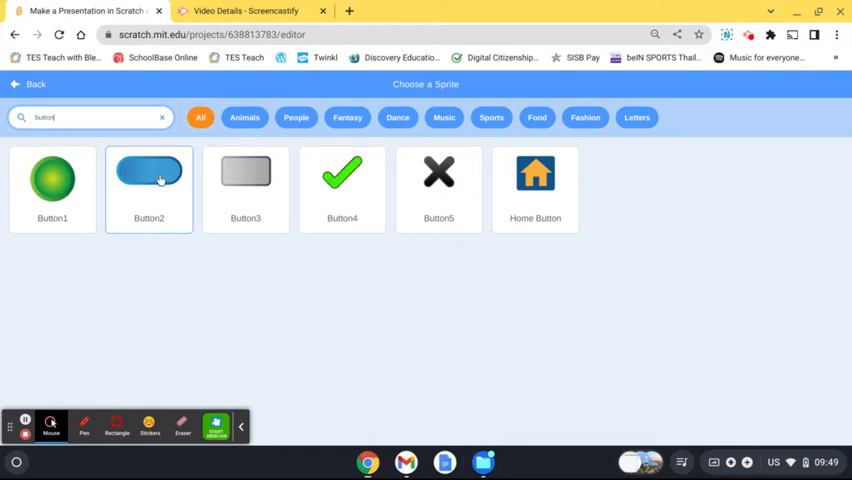
click(148, 176)
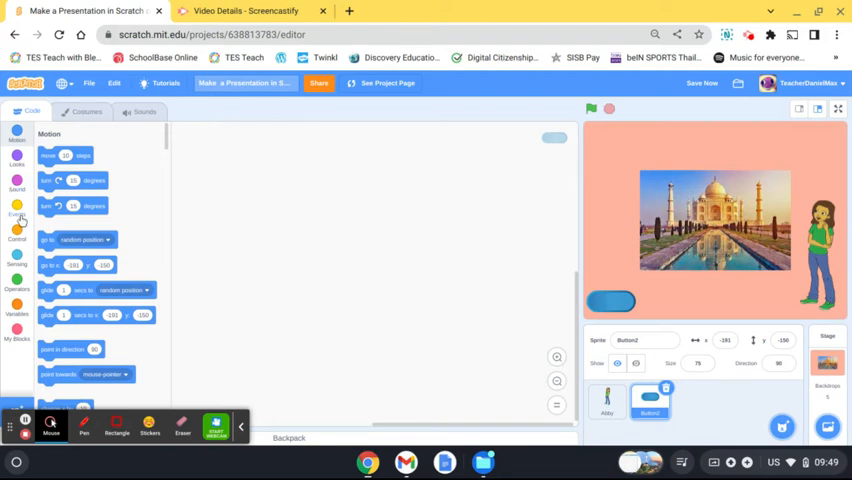
Script Button2: when clicked, switch backdrop to Brazil, and test it on stage.
click(18, 210)
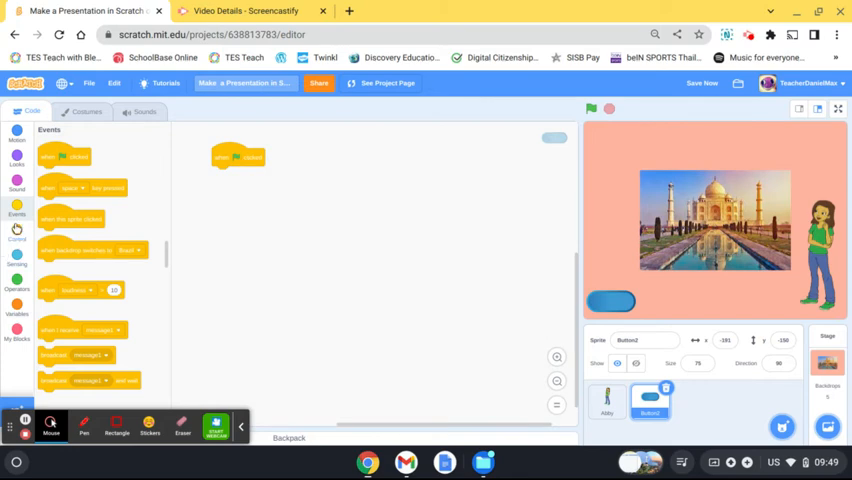
click(16, 160)
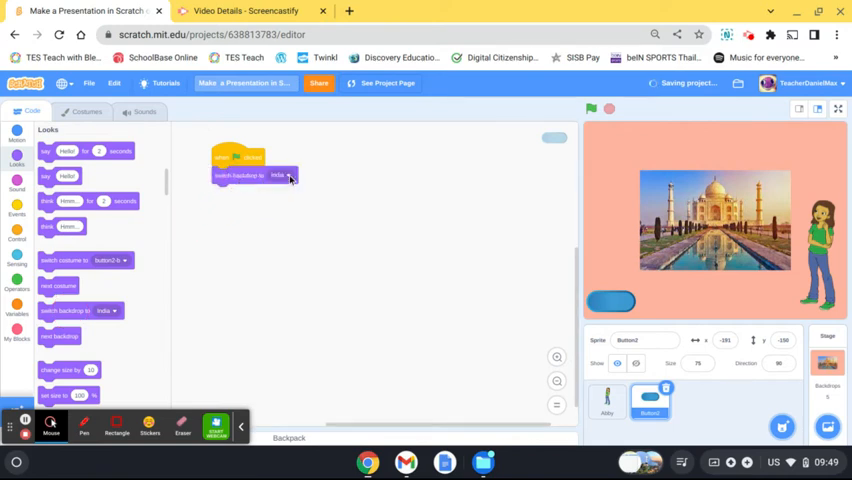
click(284, 176)
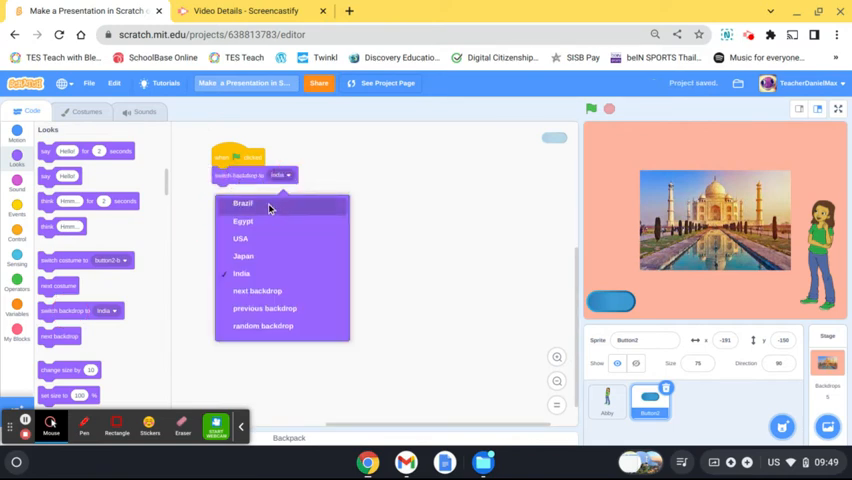
click(242, 204)
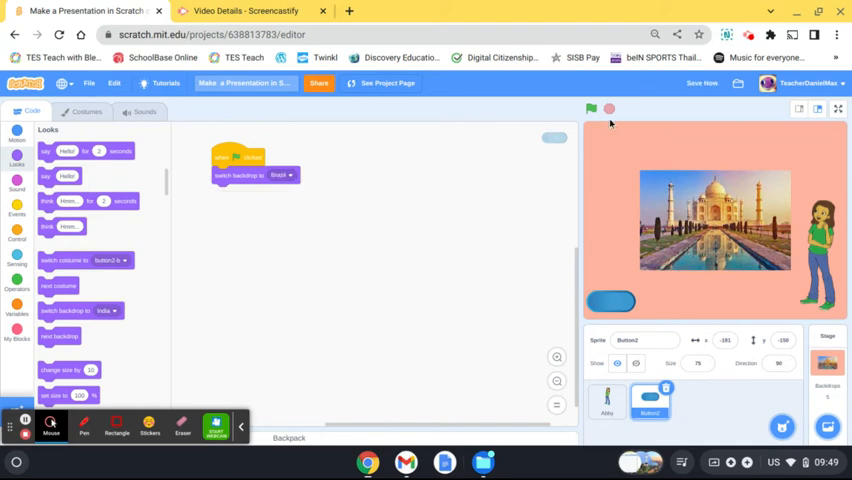
click(592, 108)
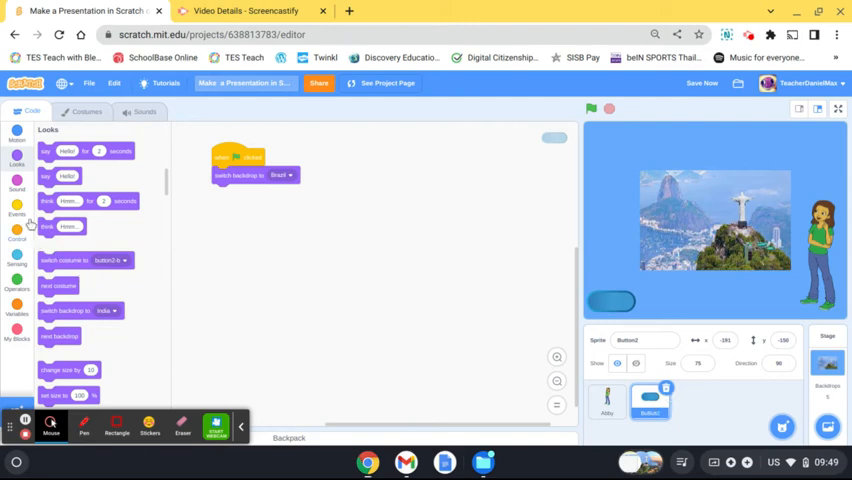
click(12, 212)
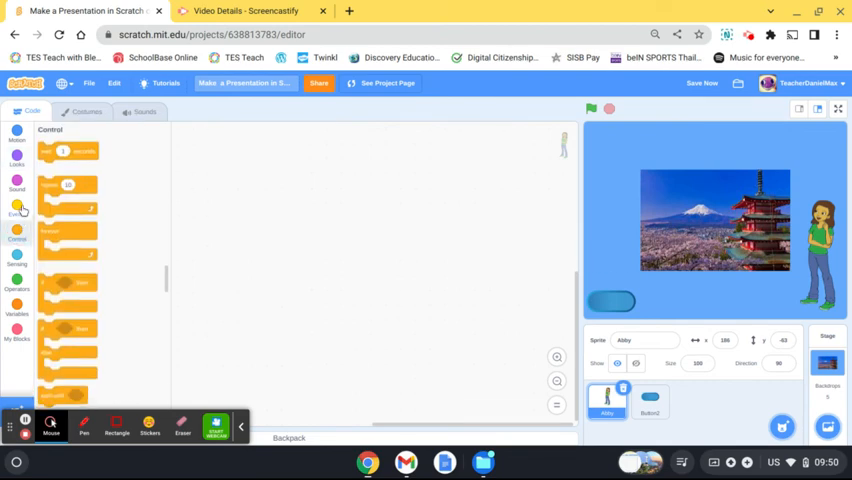
Give Abby 'when backdrop switches to' scripts, one saying 'Welcome to Japan' for 2 seconds, and run it.
click(16, 206)
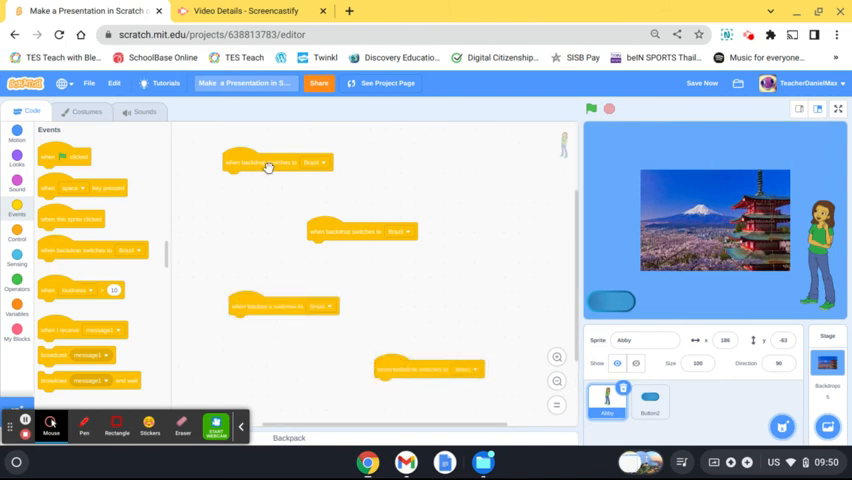
click(398, 232)
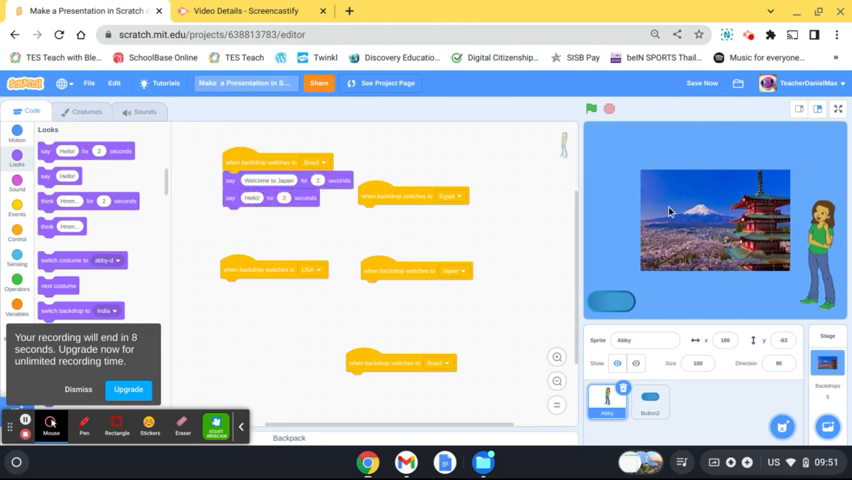
click(592, 110)
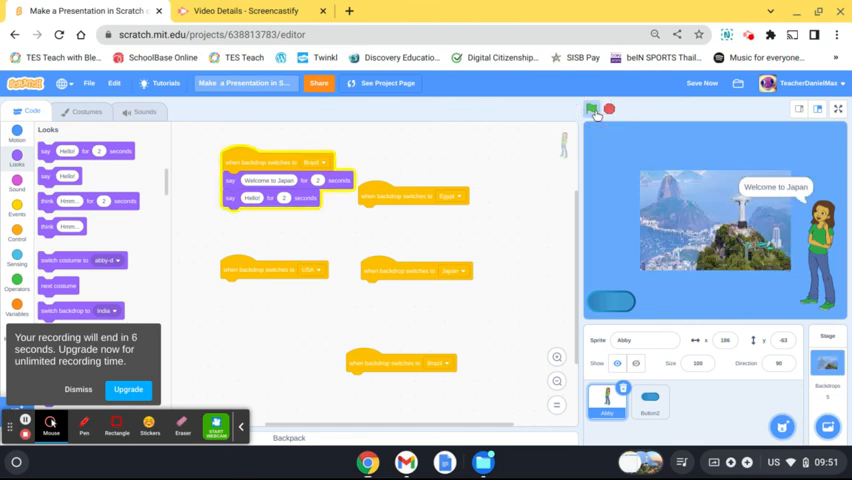